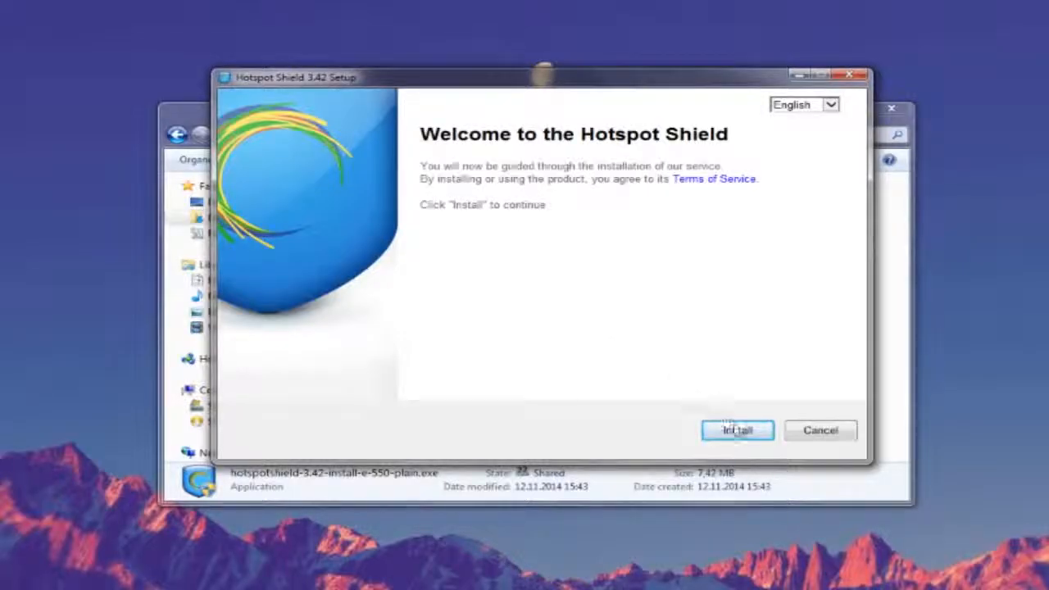
Install Hotspot Shield and connect through the United States virtual location
left_click(738, 430)
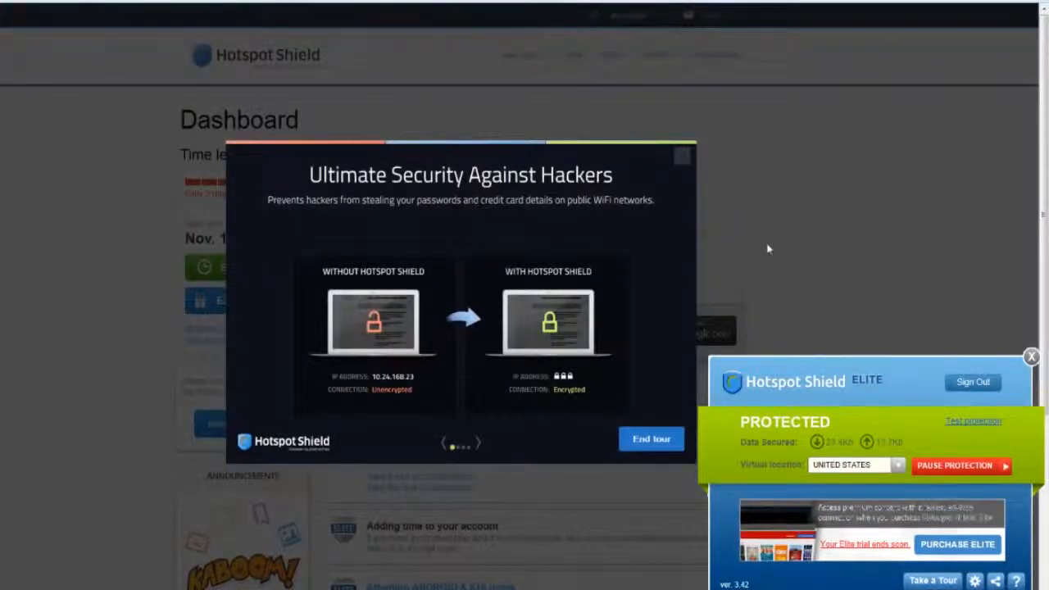
mouse_move(731, 123)
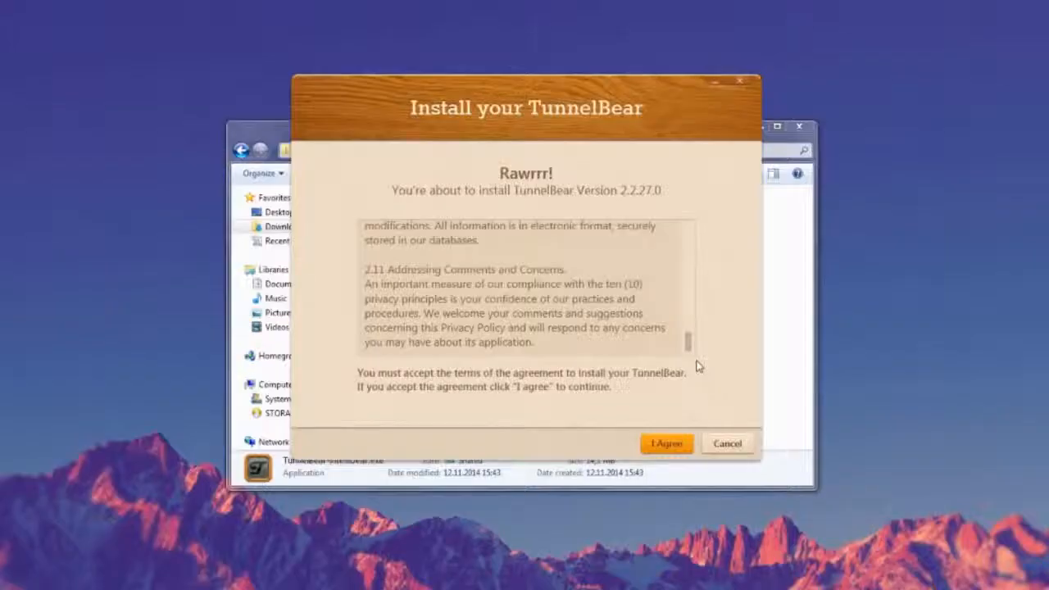
Accept the TunnelBear license and install it into the default Program Files folder
left_click(666, 443)
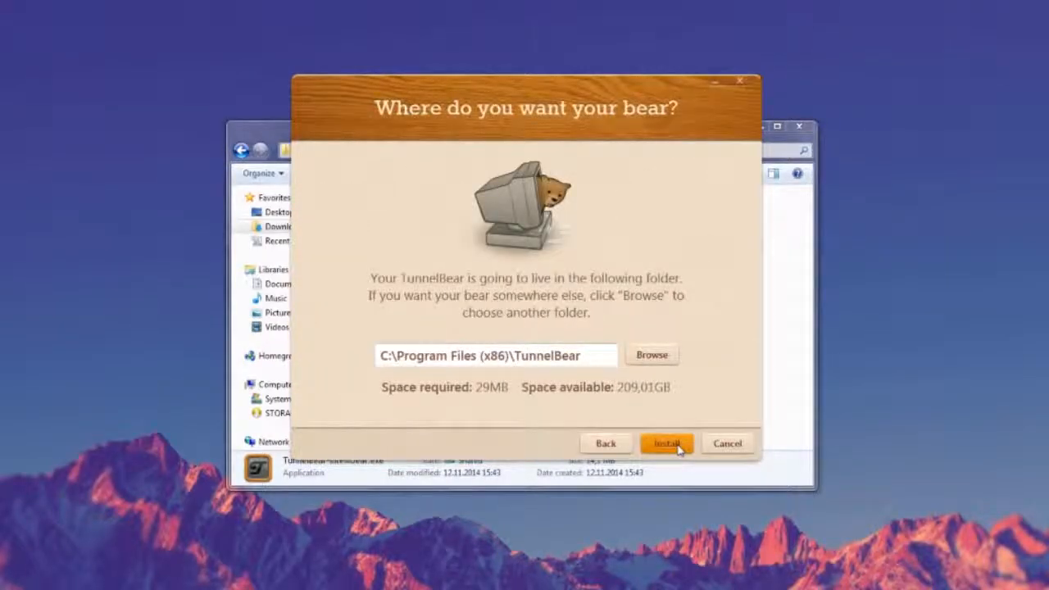
left_click(667, 443)
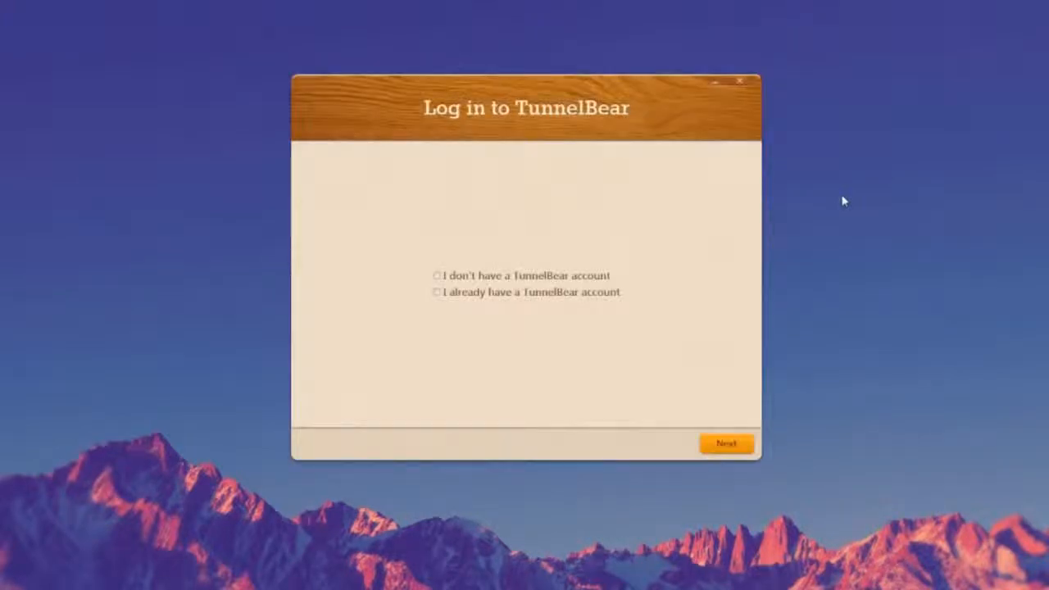
mouse_move(590, 275)
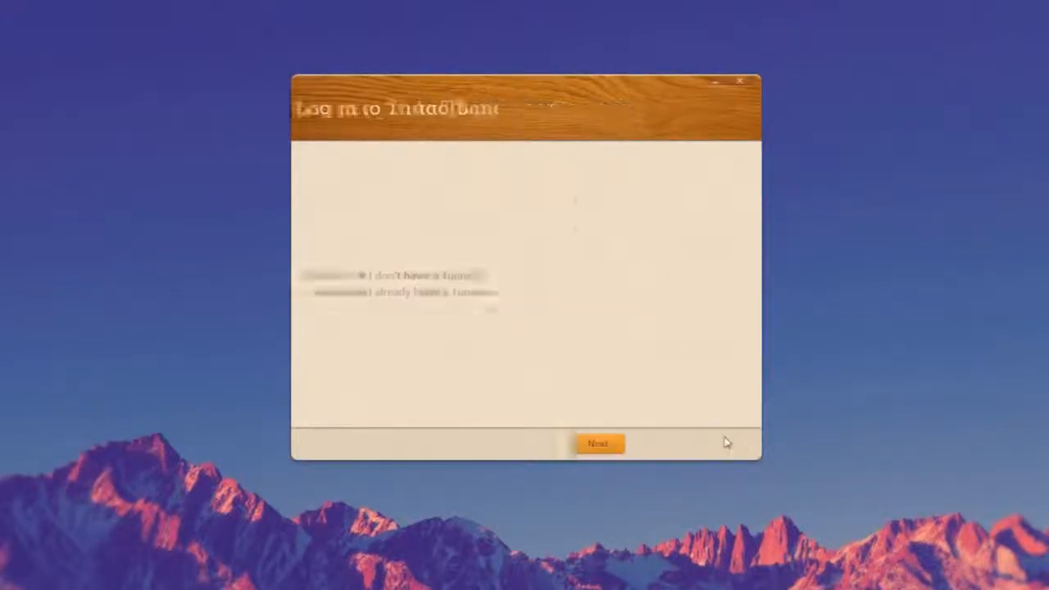
Pick a TunnelBear account option, skip the Follow screen, and finish email verification
left_click(601, 440)
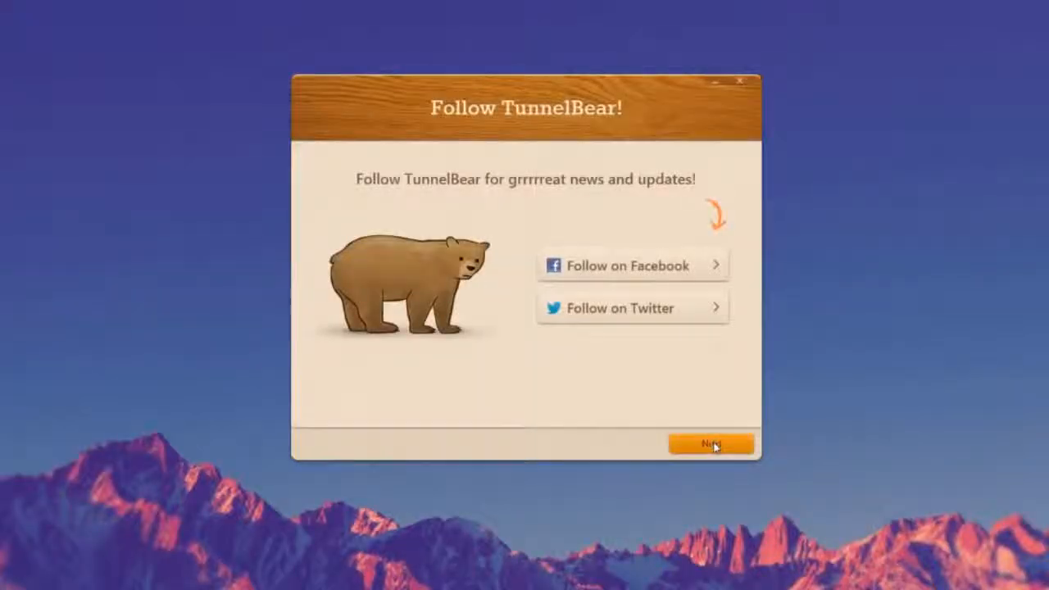
left_click(713, 443)
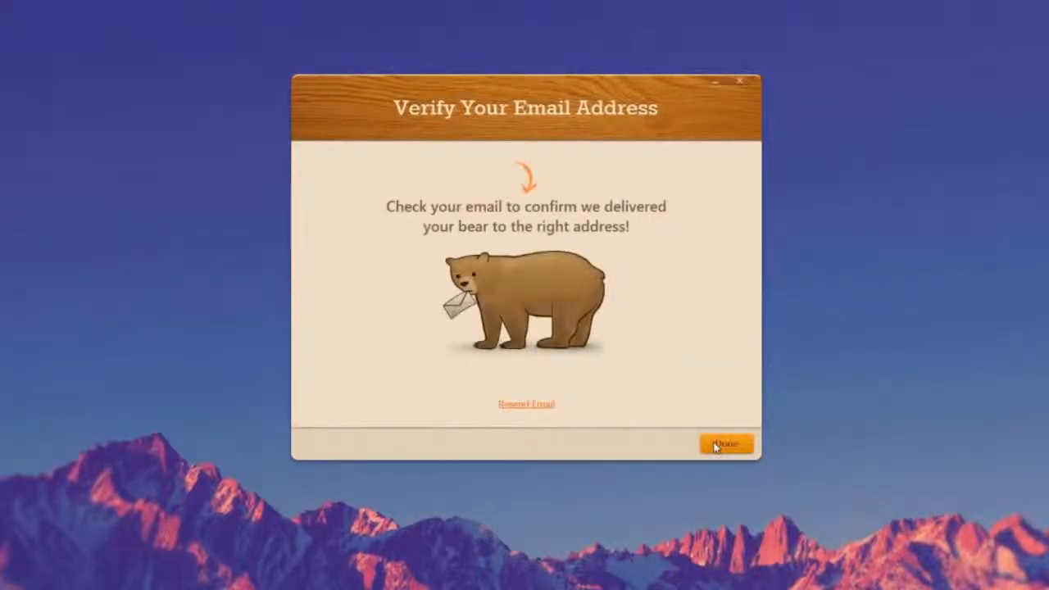
left_click(730, 443)
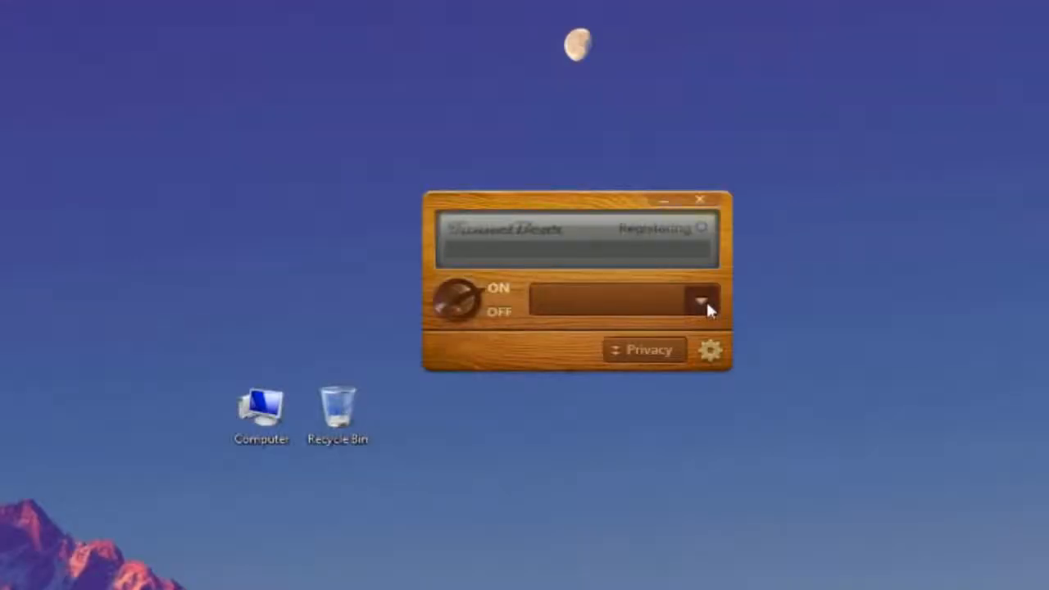
Connect TunnelBear through United States and show the server country list
left_click(458, 300)
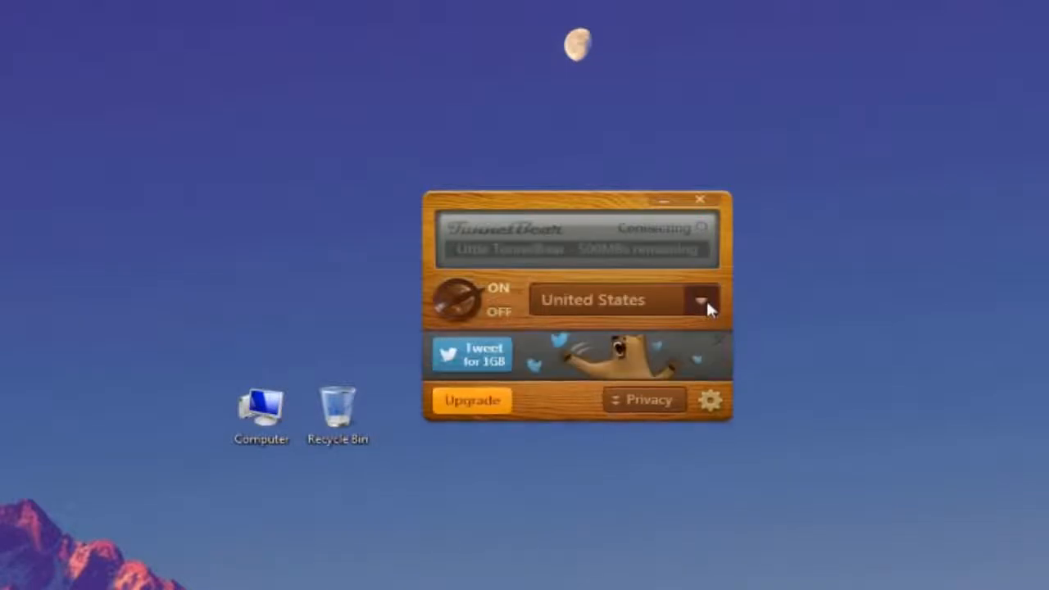
left_click(705, 300)
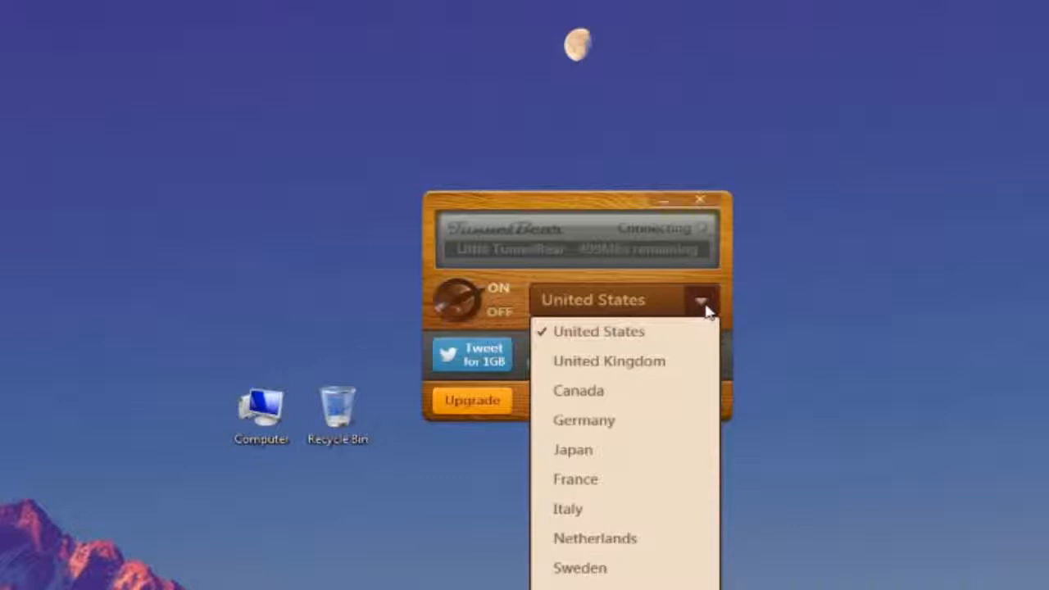
mouse_move(692, 361)
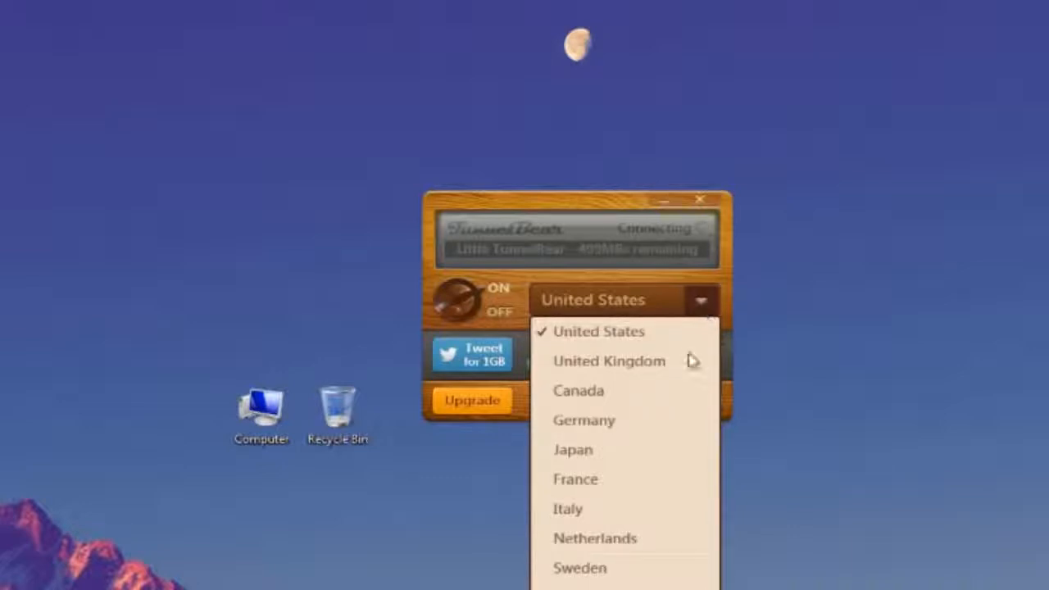
mouse_move(655, 521)
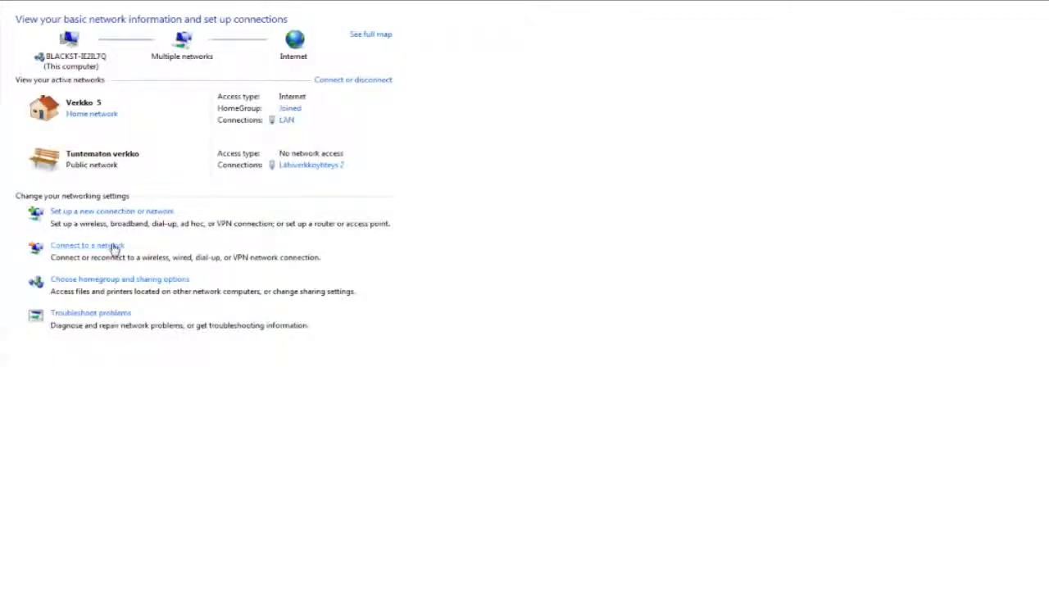
mouse_move(704, 365)
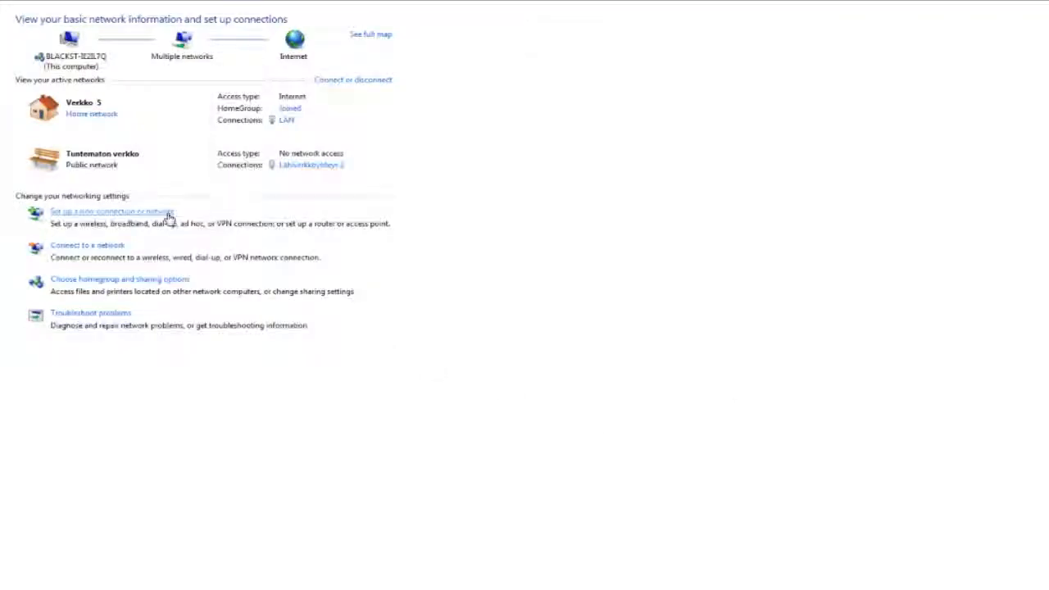
Start a new workplace connection that uses the Internet connection as a VPN
left_click(98, 211)
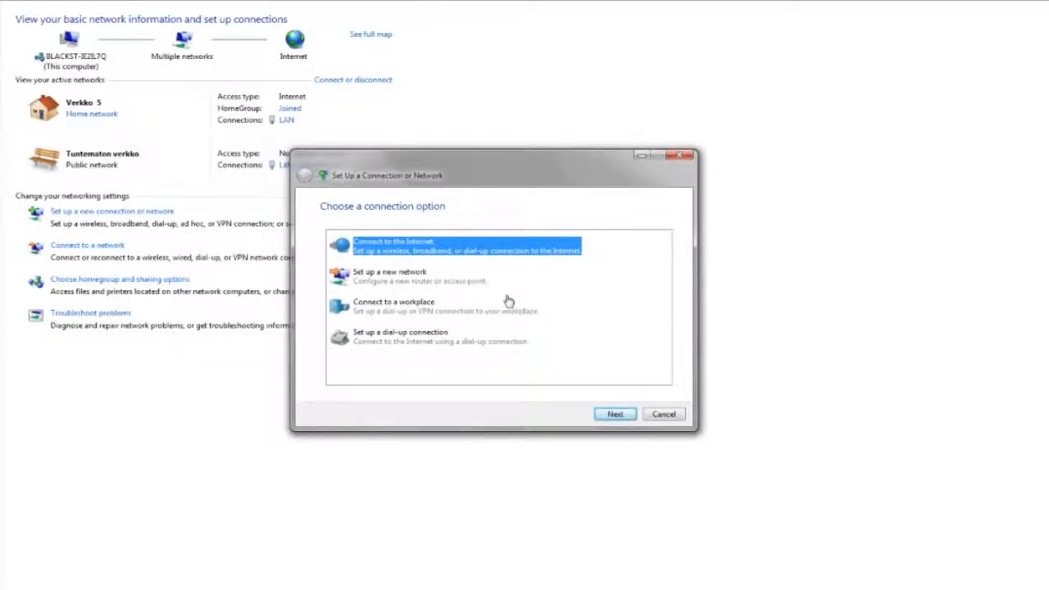
left_click(425, 305)
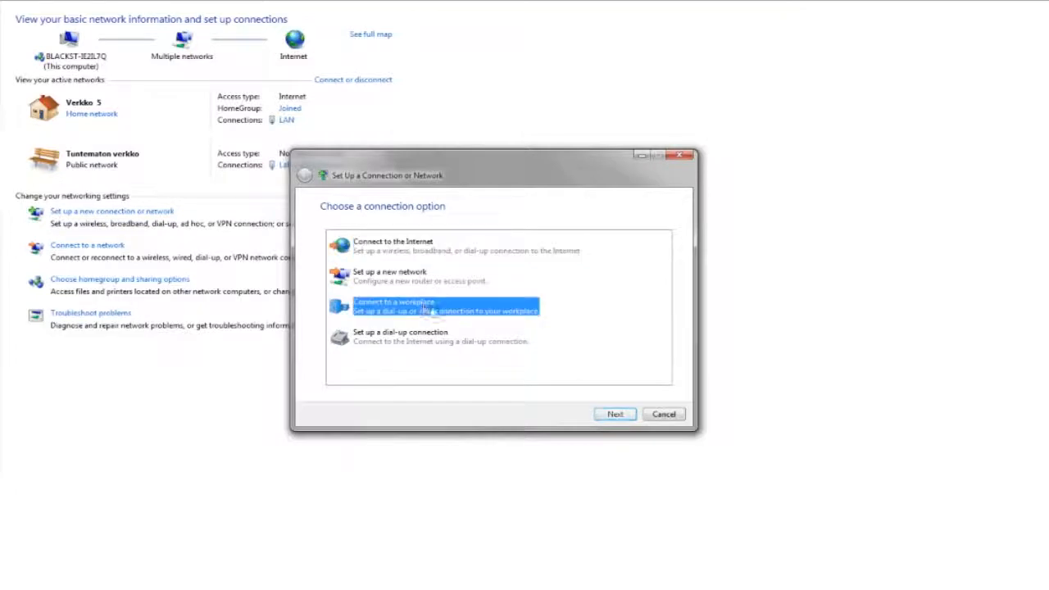
left_click(614, 414)
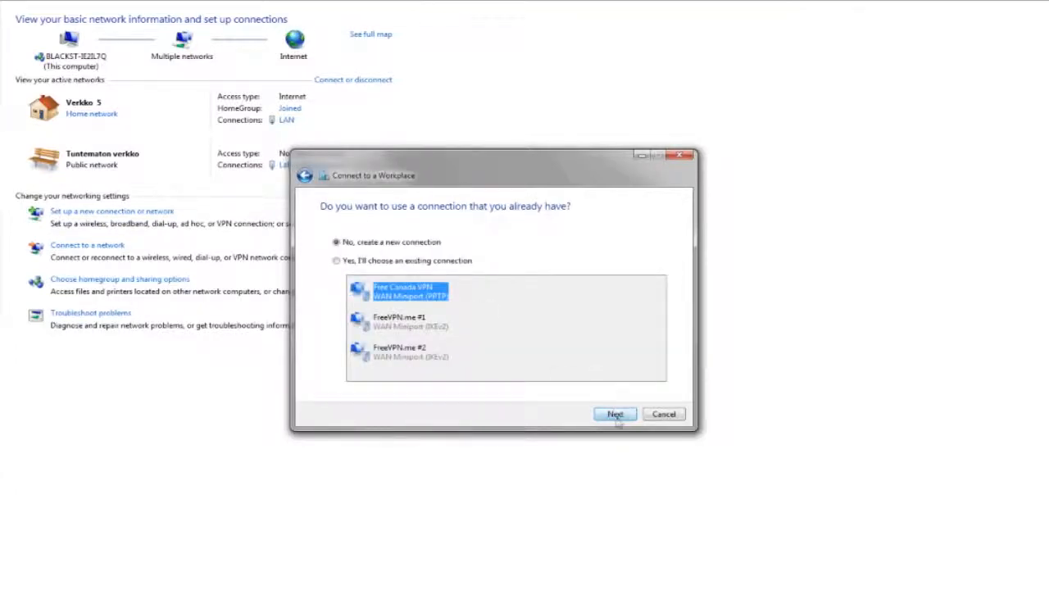
left_click(618, 413)
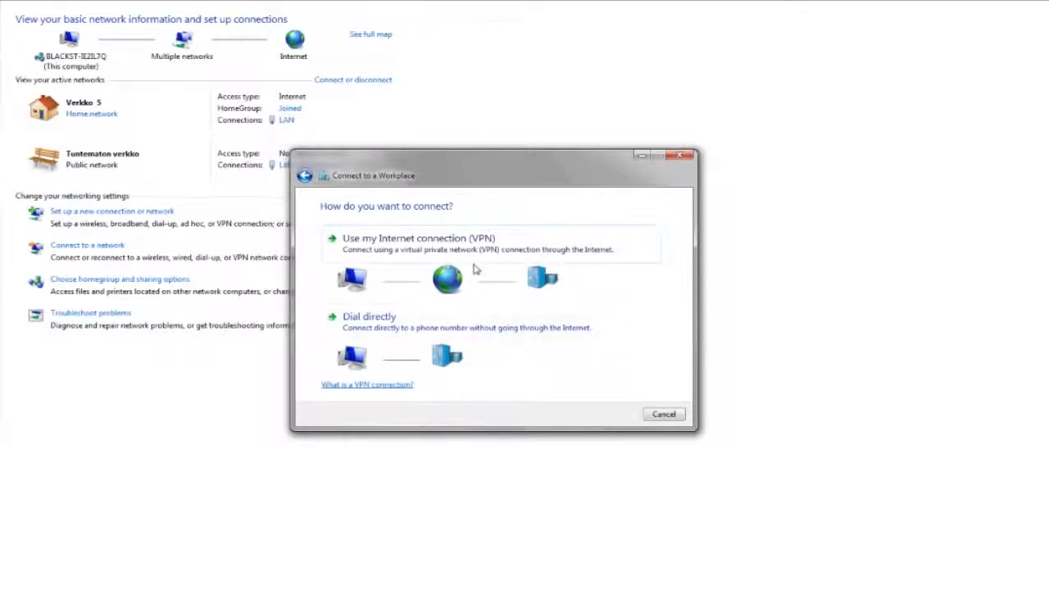
left_click(412, 238)
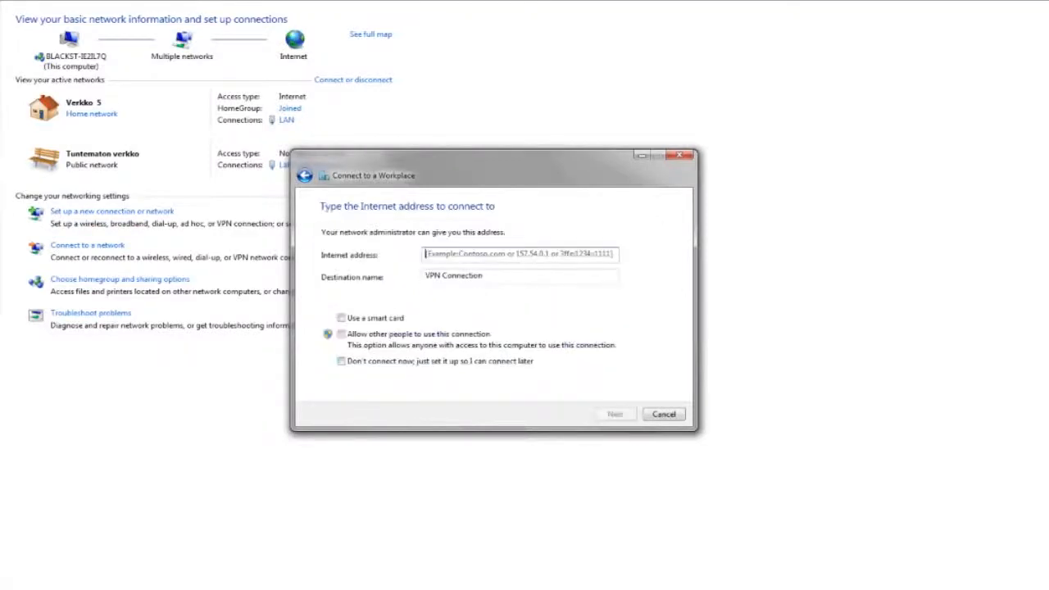
Enter address euro213.vpnbook.com, name VPN, and username vpnbook
type("euro213.vpnbook.com")
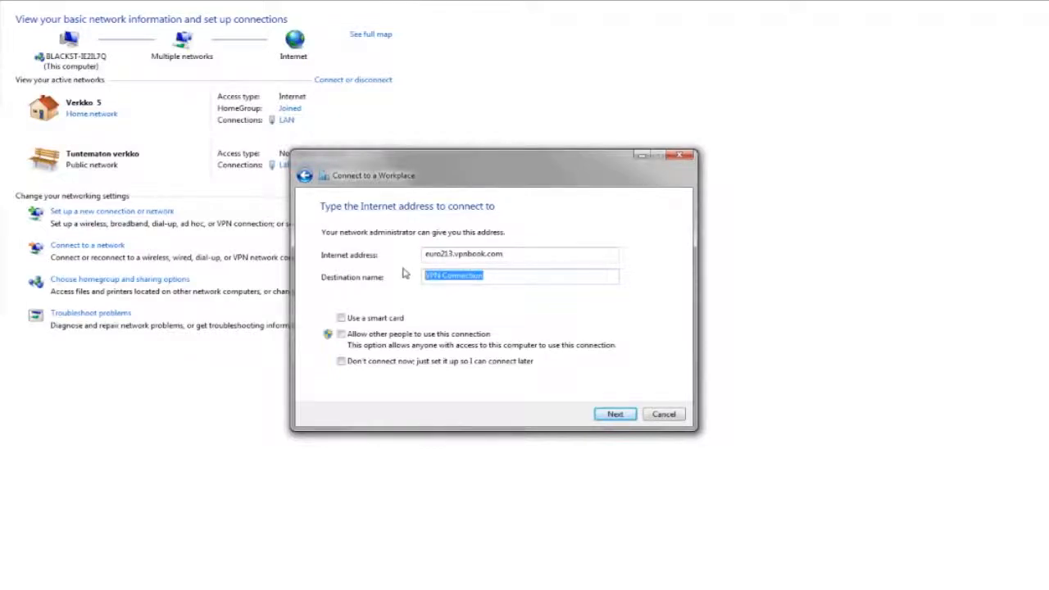
type("VPN")
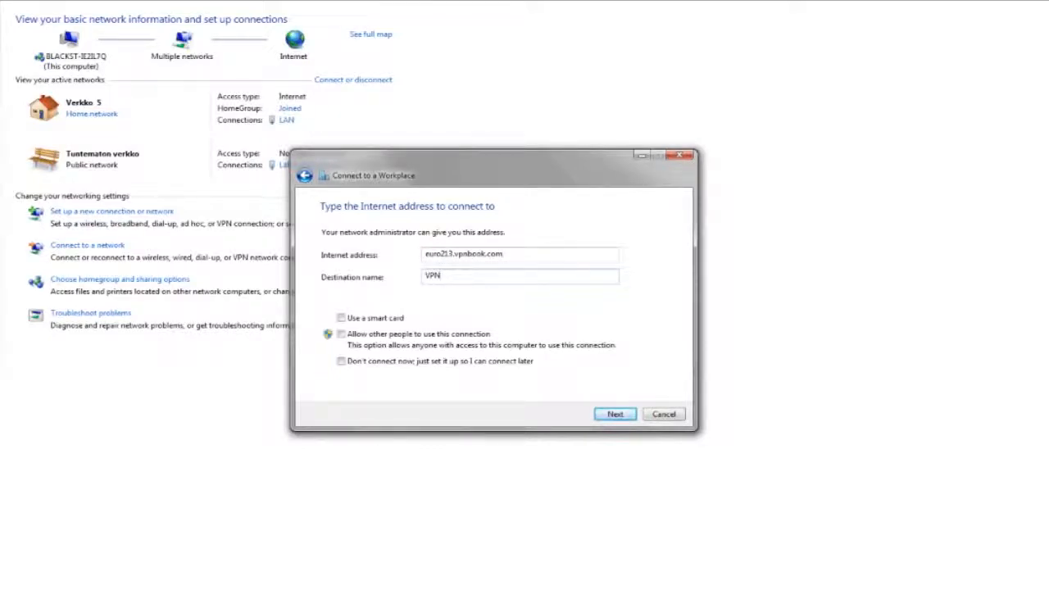
left_click(614, 414)
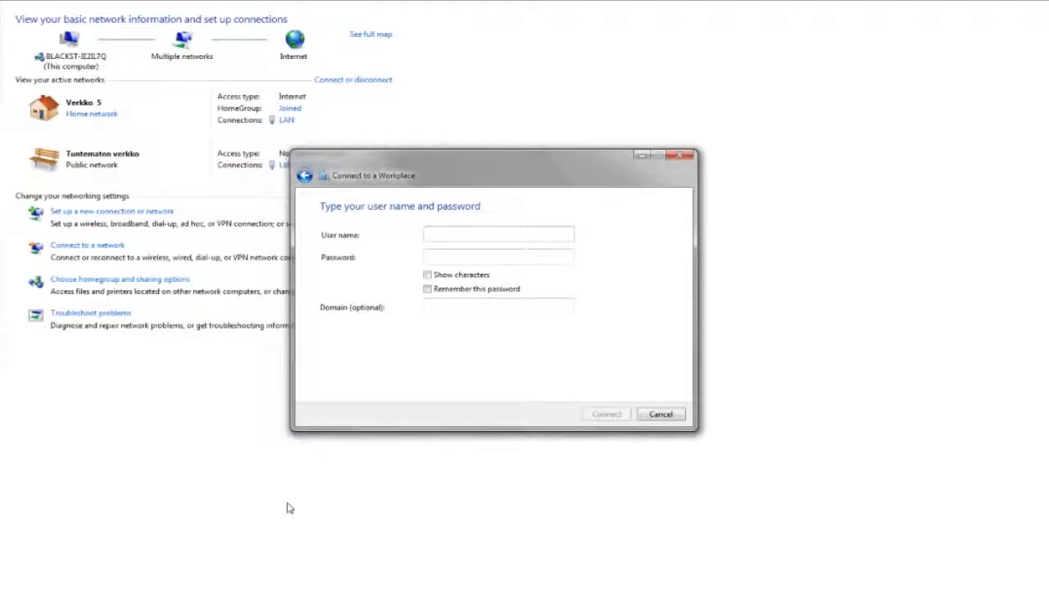
type("vpnbook")
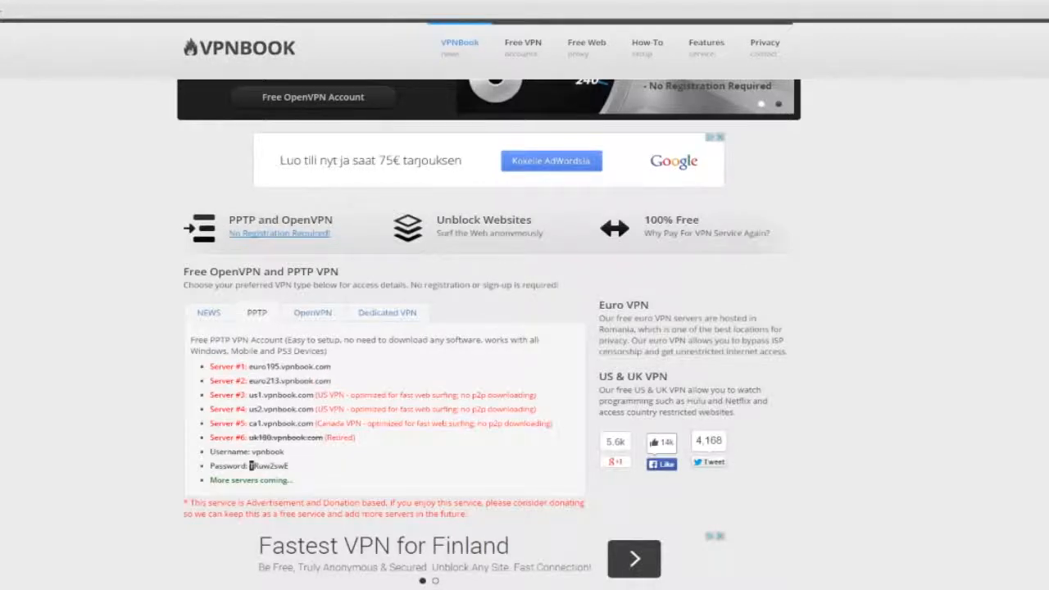
Select and copy the PPTP password from VPNBook's free server details
double_click(264, 465)
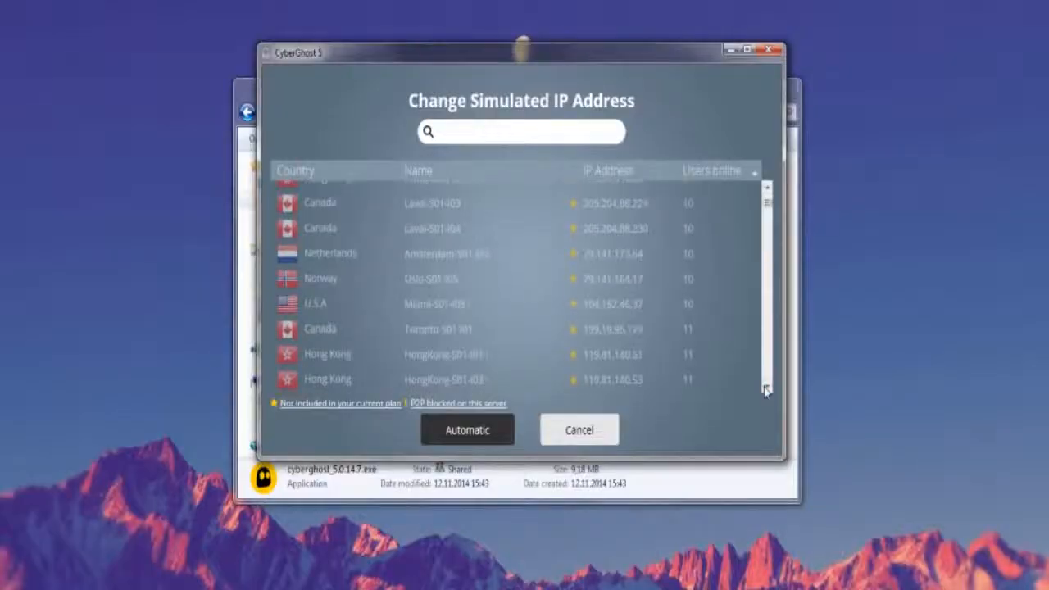
Scroll down CyberGhost 5's server list to reveal servers in Germany, the UK, and USA
scroll("down", 3)
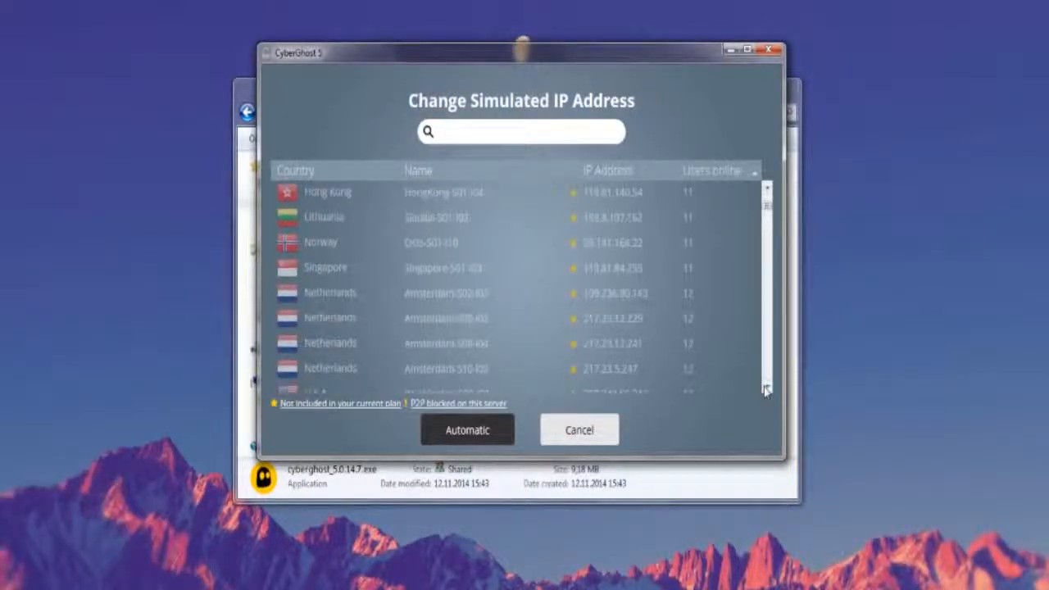
scroll("down", 3)
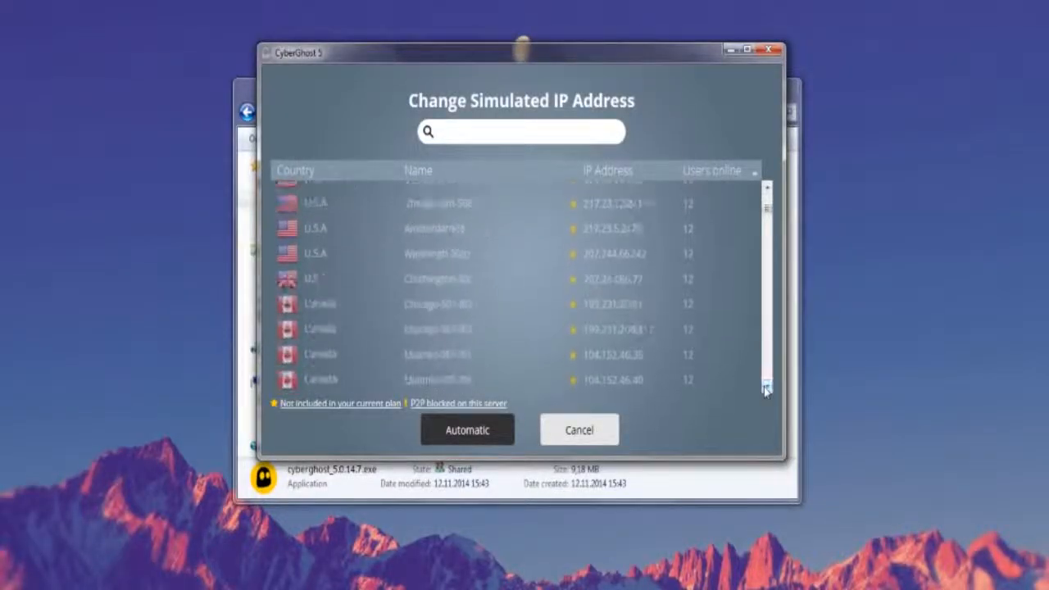
scroll("down", 3)
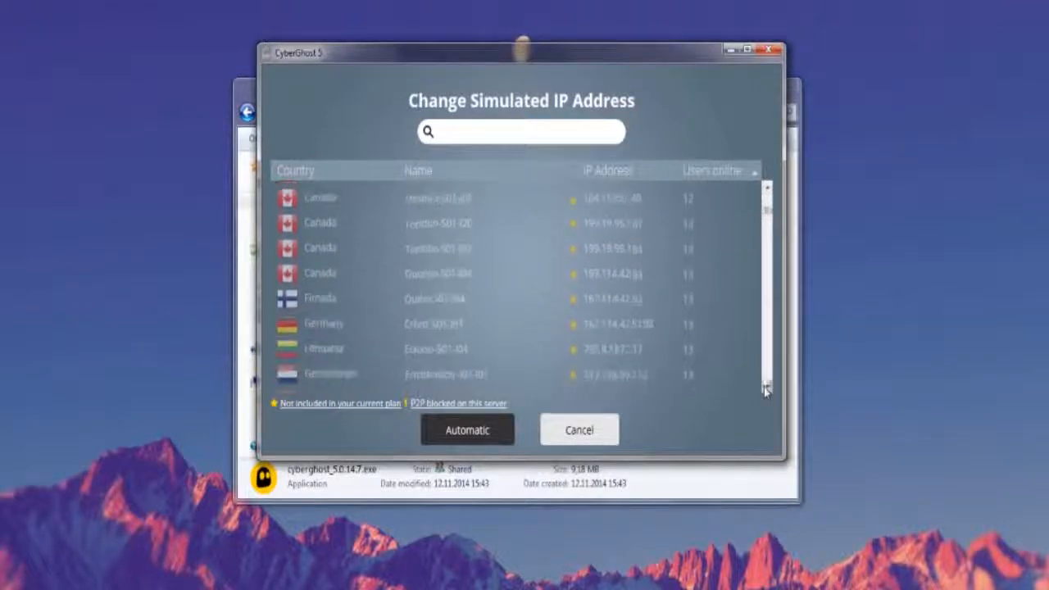
scroll("down", 3)
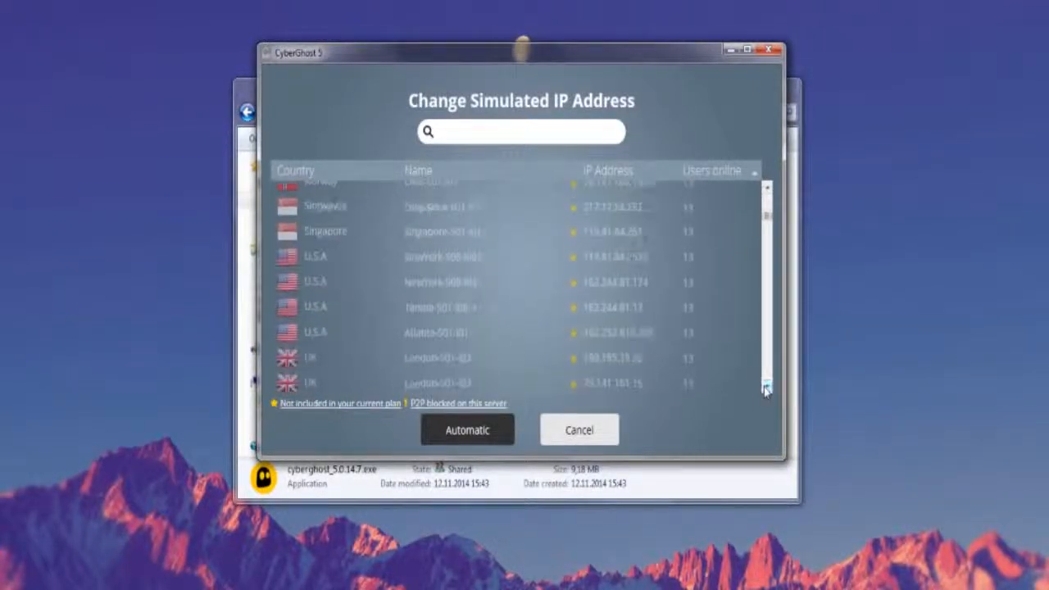
scroll("down", 3)
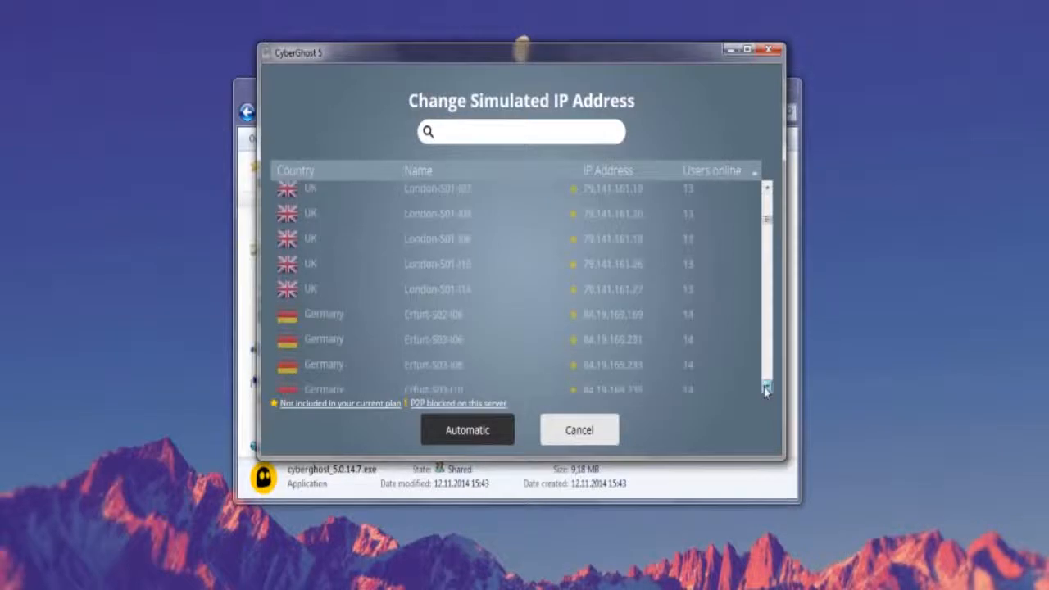
scroll("down", 3)
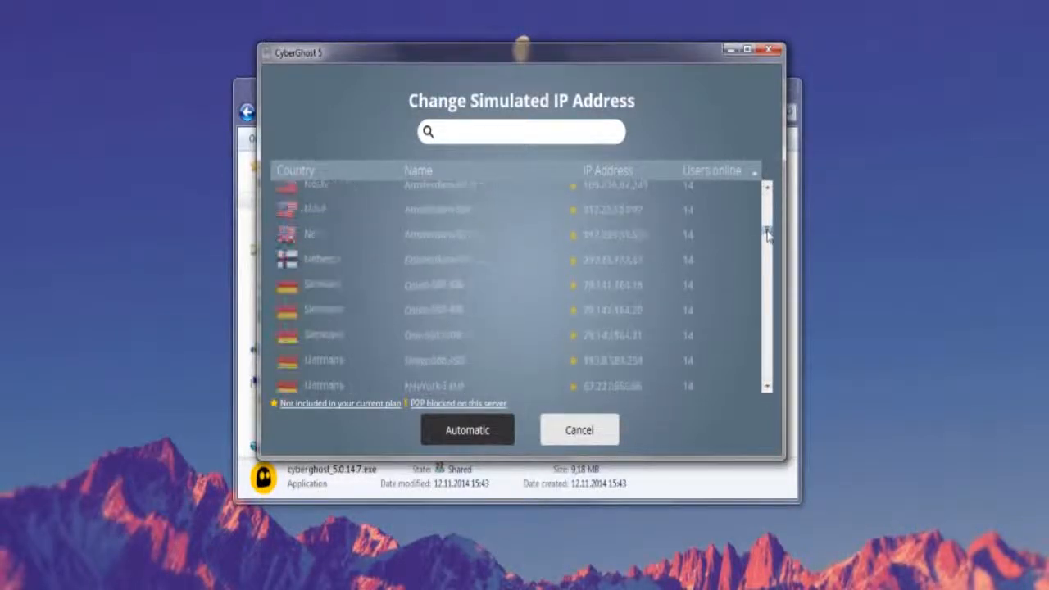